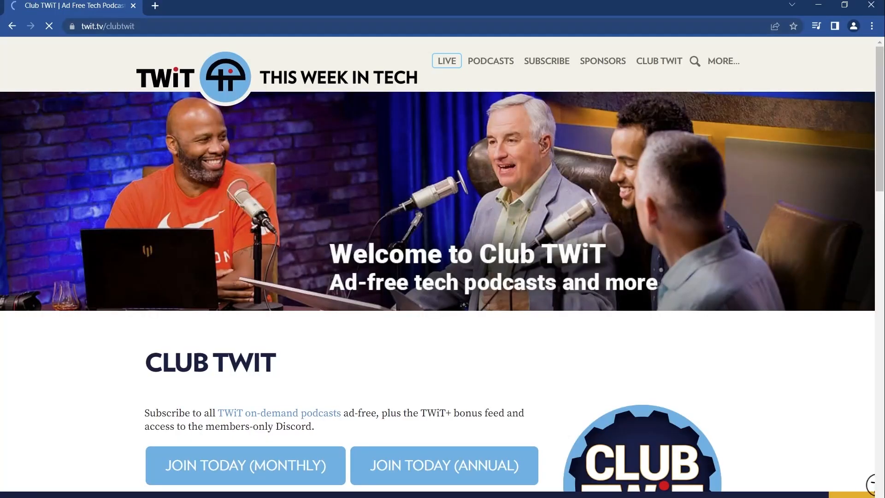
Scroll the Club TWiT page past the join video to the What You Get for $7 a Month table.
scroll(down, 3)
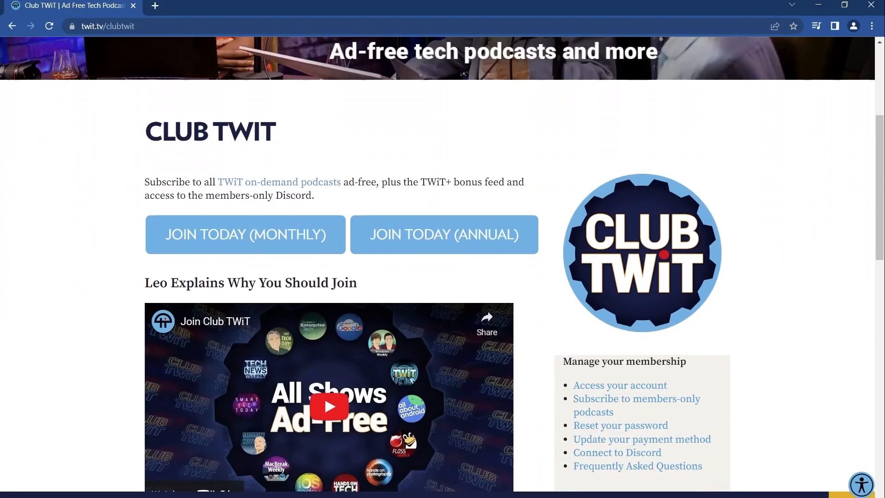
scroll(down, 3)
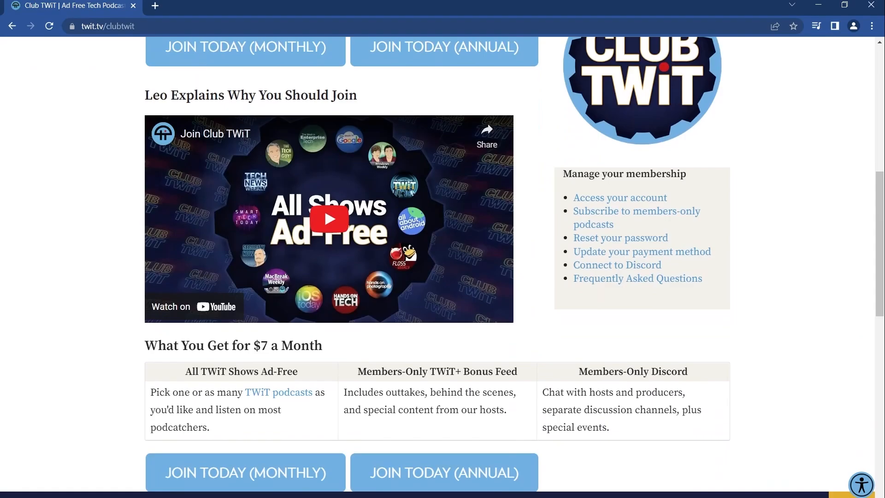
click(327, 220)
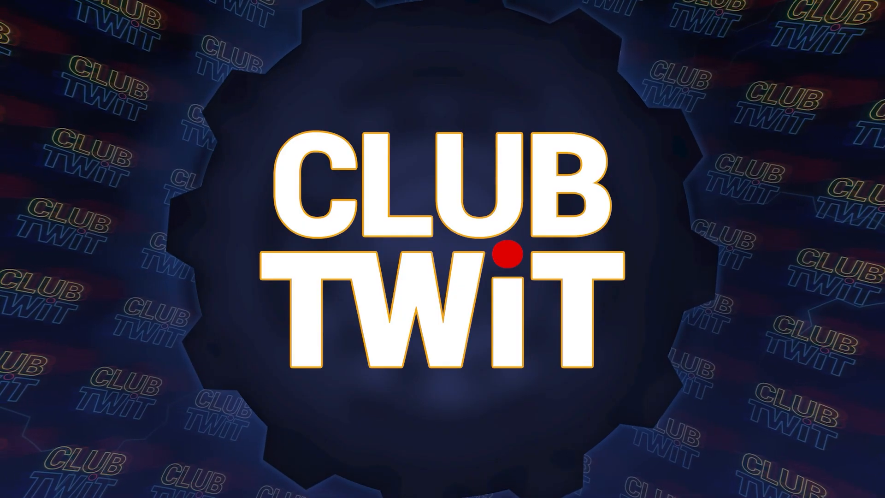